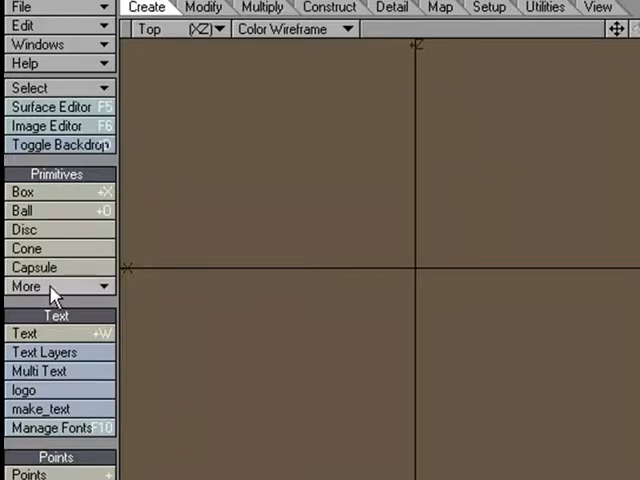
pyautogui.moveTo(420, 342)
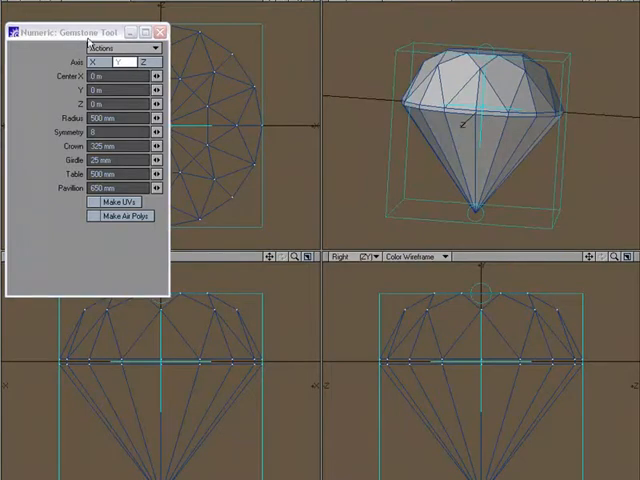
# Step: Create a Gemstone primitive from Create > Primitives > More with its Numeric panel showing
pyautogui.moveTo(84, 32); pyautogui.dragTo(284, 22)
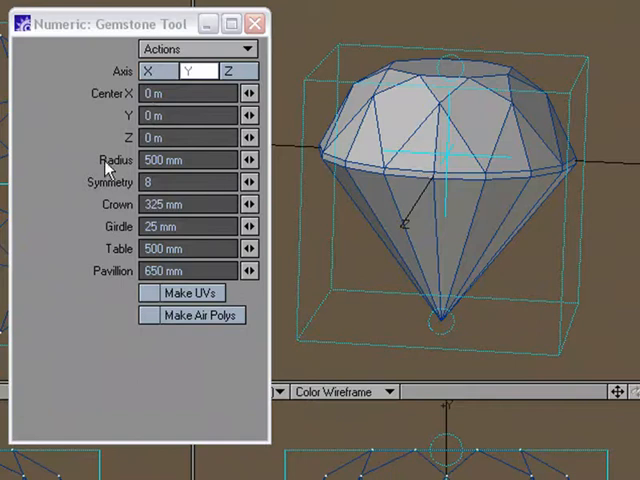
pyautogui.moveTo(498, 148)
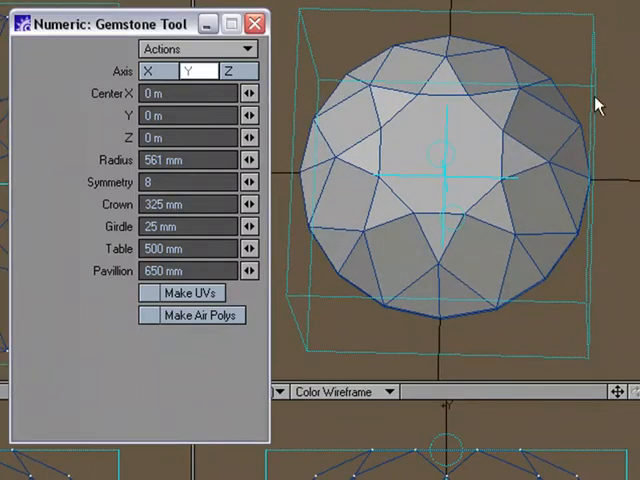
pyautogui.moveTo(252, 182)
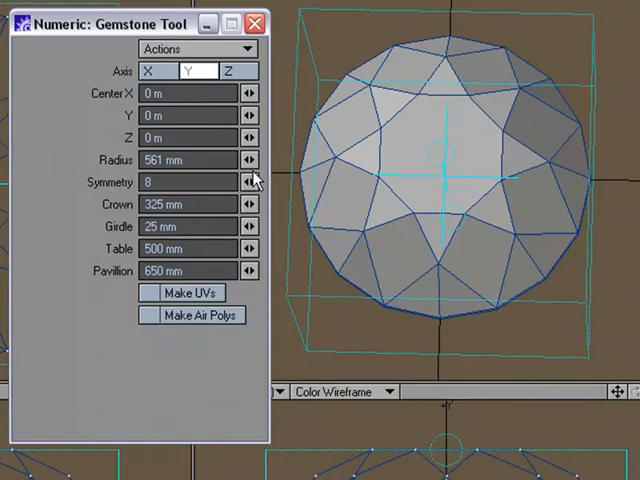
# Step: Adjust the gemstone Radius spinner, bringing it from 500 mm to about 560 mm
pyautogui.click(244, 160)
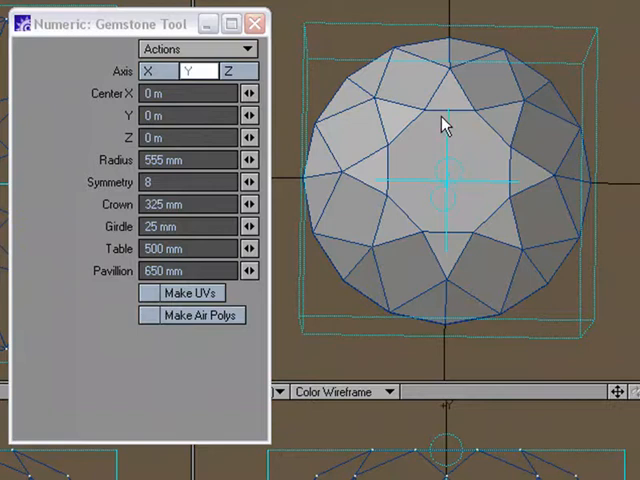
pyautogui.moveTo(522, 126)
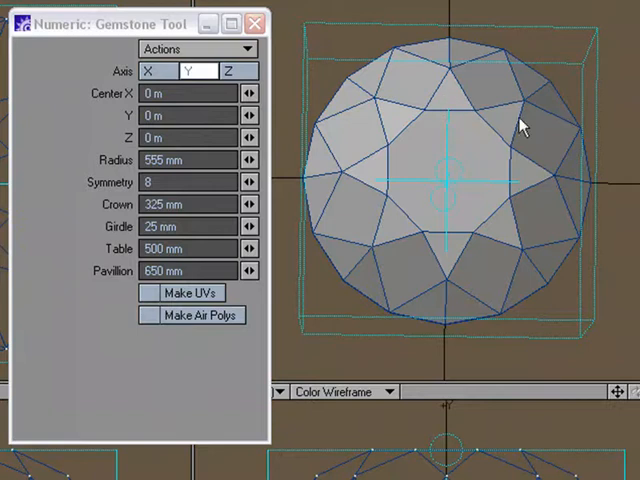
pyautogui.moveTo(444, 130)
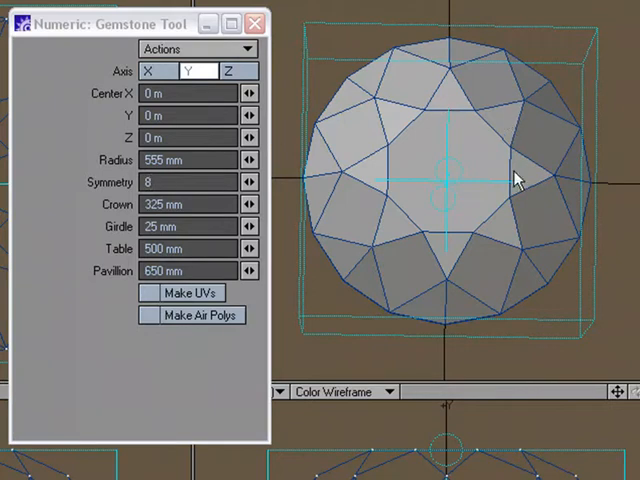
pyautogui.moveTo(544, 132)
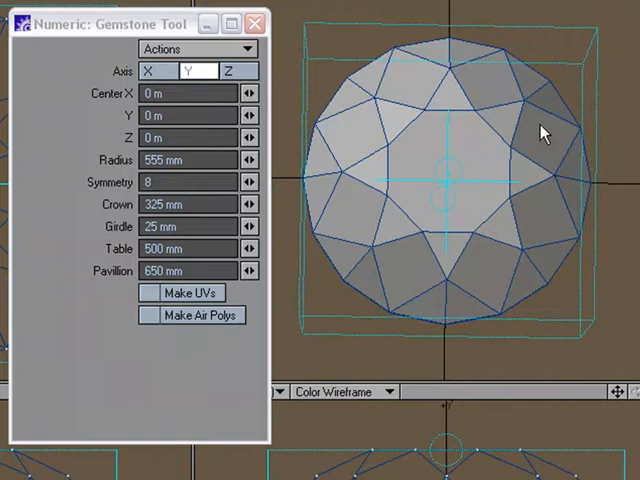
pyautogui.moveTo(370, 130)
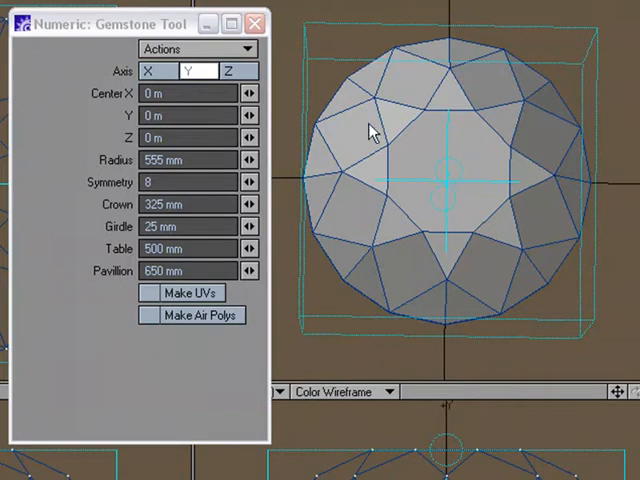
pyautogui.moveTo(490, 80)
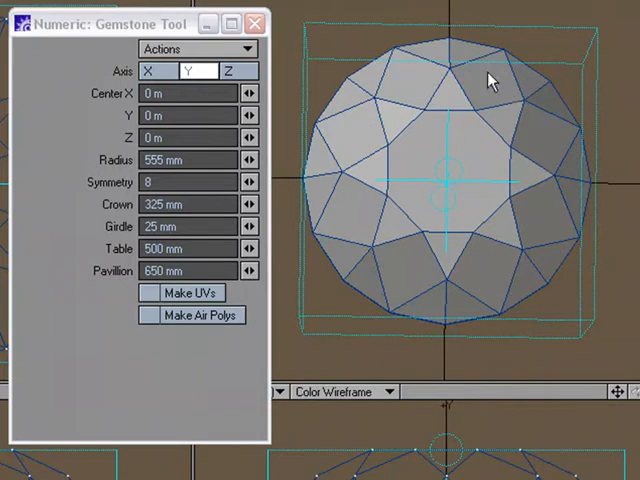
pyautogui.moveTo(490, 96)
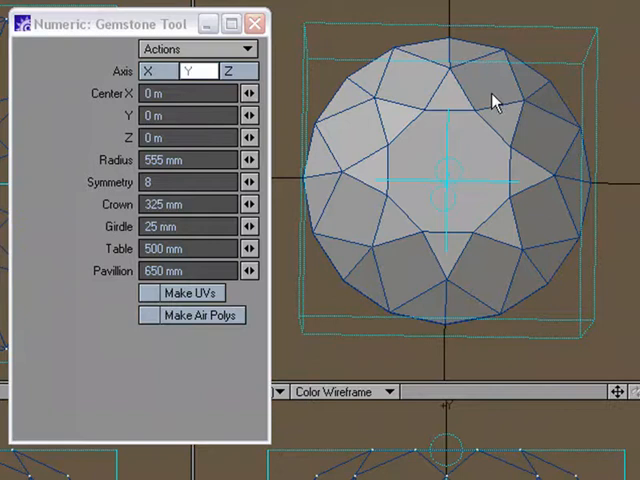
pyautogui.moveTo(448, 52)
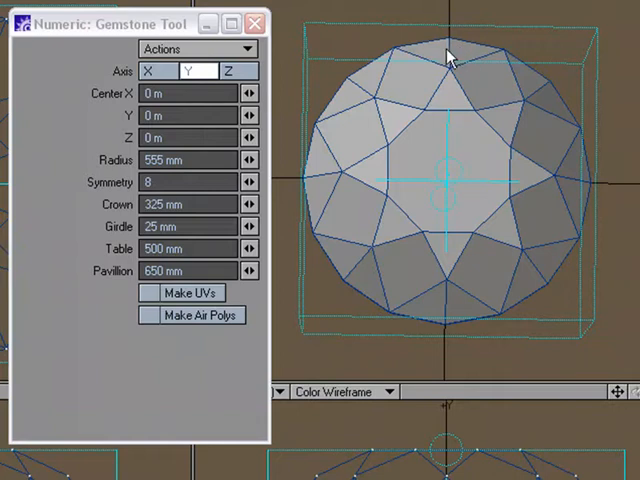
pyautogui.moveTo(362, 92)
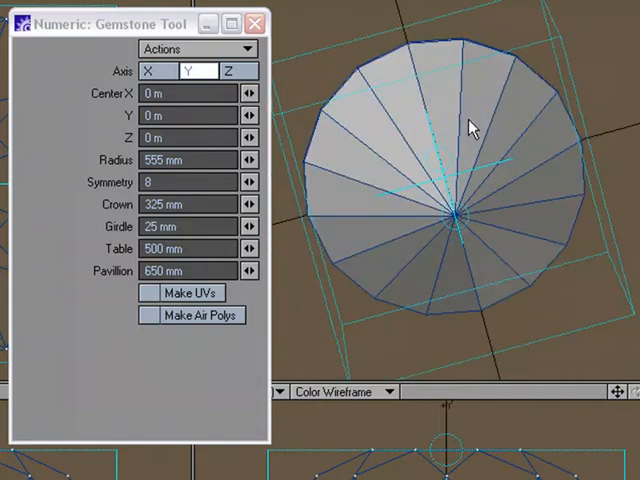
pyautogui.moveTo(470, 126); pyautogui.dragTo(478, 184)
pyautogui.write('12')
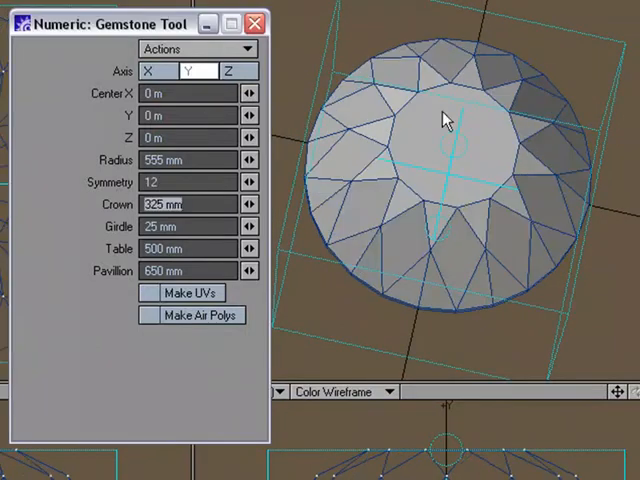
pyautogui.moveTo(396, 304)
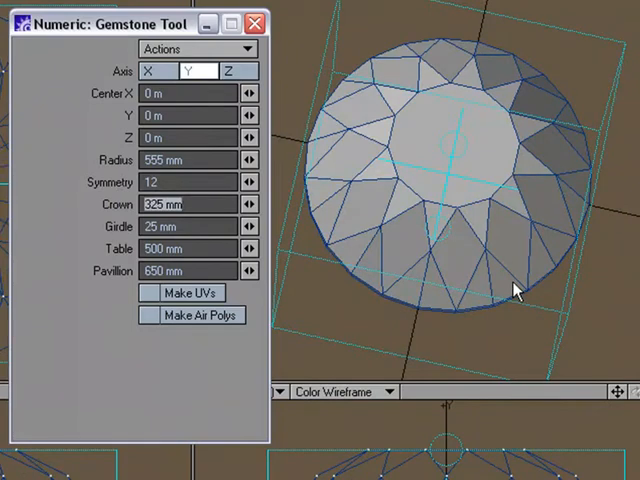
pyautogui.moveTo(428, 276)
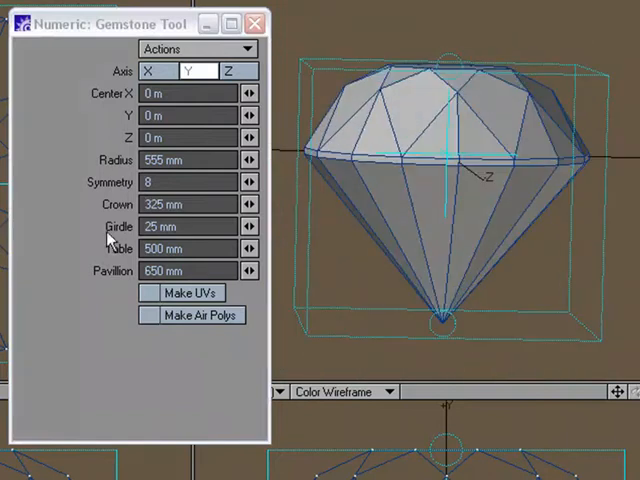
pyautogui.moveTo(312, 164)
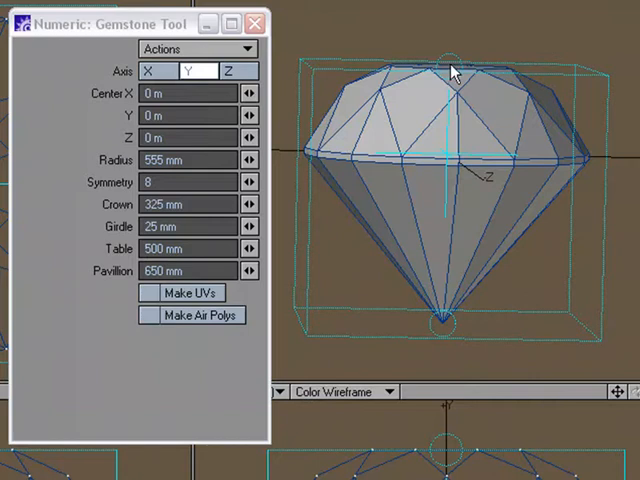
pyautogui.moveTo(444, 78)
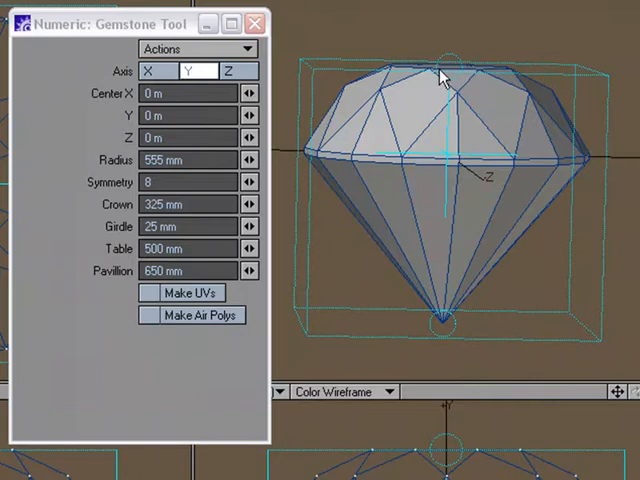
pyautogui.moveTo(432, 70)
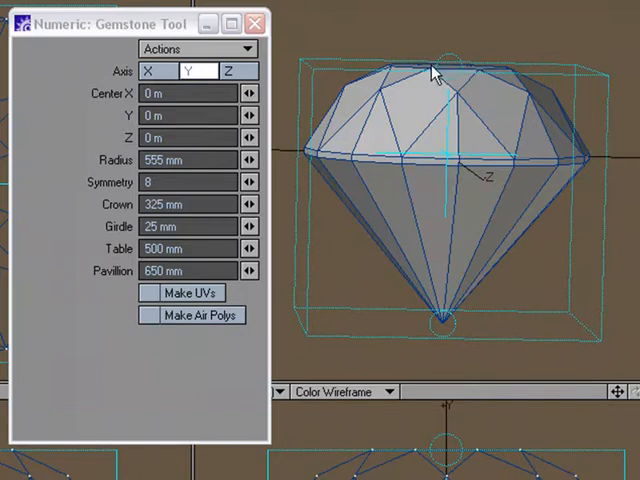
pyautogui.moveTo(462, 152)
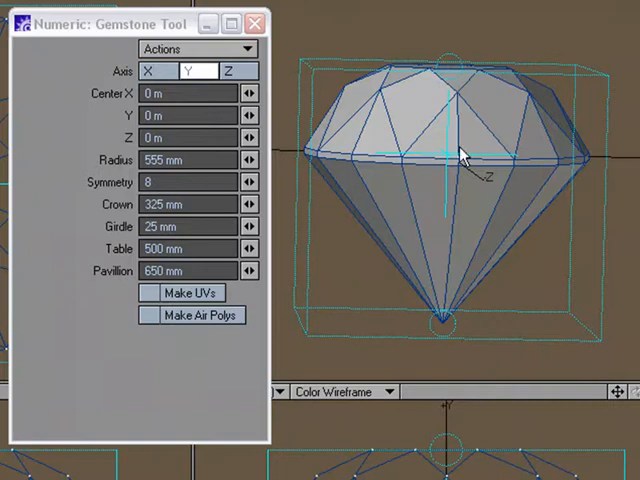
pyautogui.moveTo(452, 168)
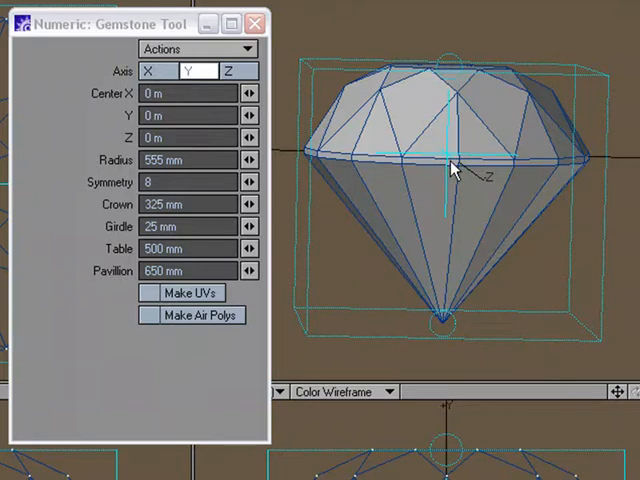
pyautogui.moveTo(384, 158)
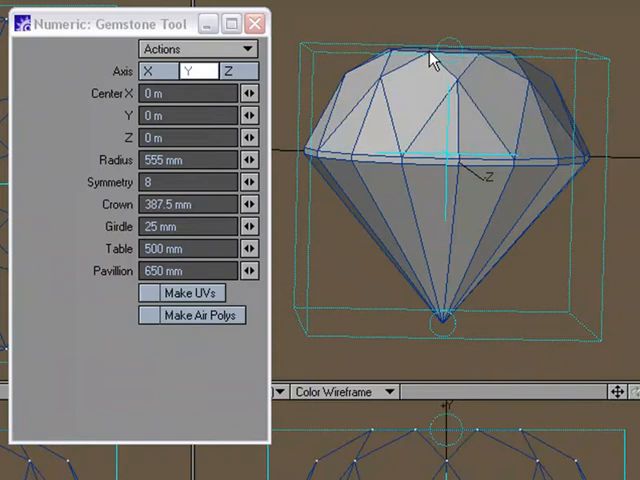
# Step: Lower the gemstone Crown height with the spinner arrows to under 300 mm
pyautogui.click(252, 204)
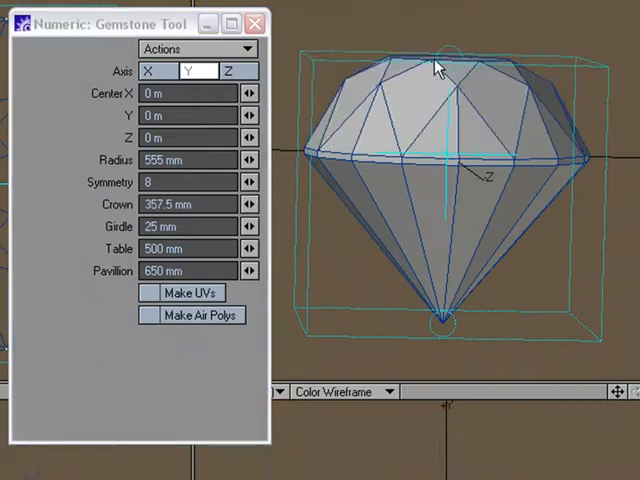
pyautogui.click(244, 204)
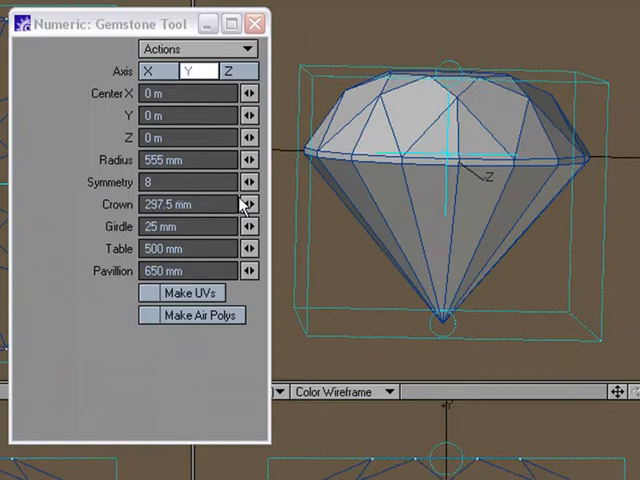
pyautogui.click(256, 204)
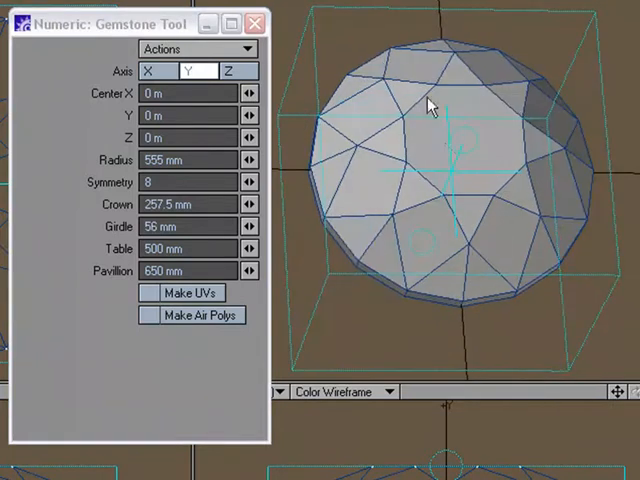
# Step: Adjust the Table spinner, narrowing the table facet toward 479 mm
pyautogui.click(244, 248)
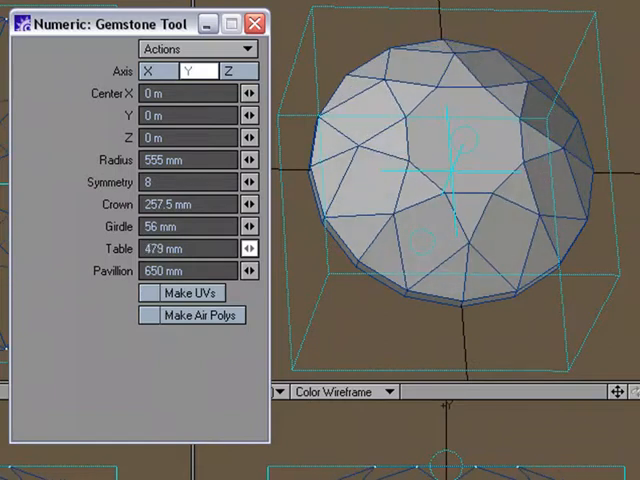
pyautogui.click(252, 248)
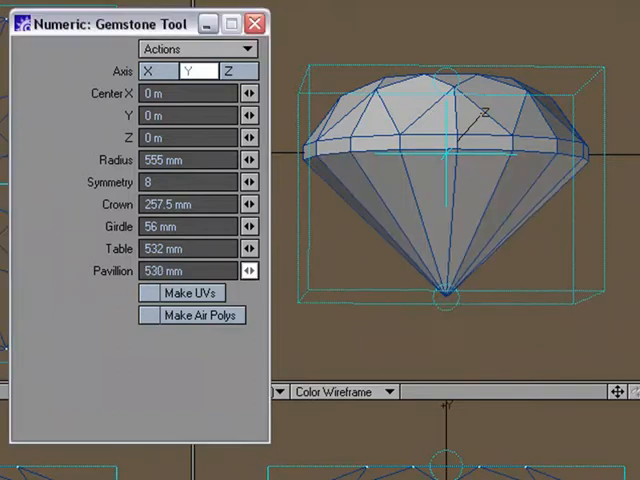
# Step: Lower the Pavilion height with its spinner toward 530 mm
pyautogui.click(252, 272)
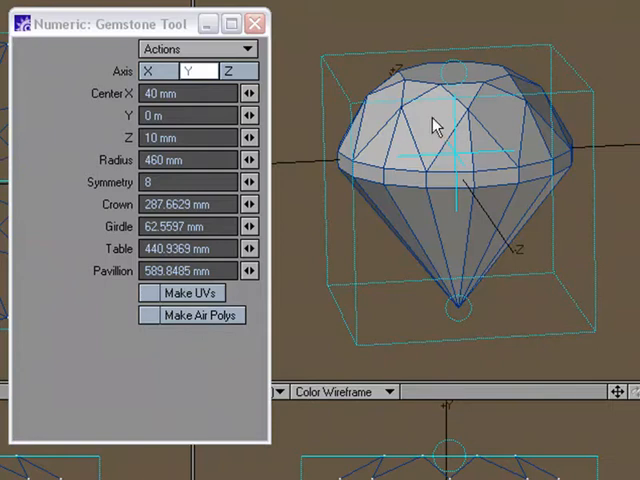
pyautogui.moveTo(450, 112)
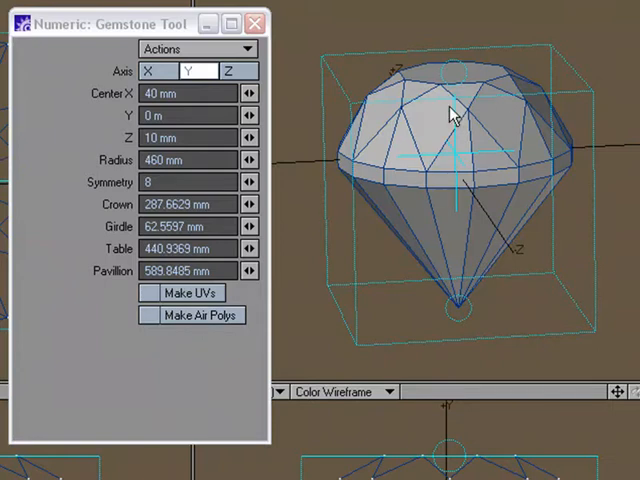